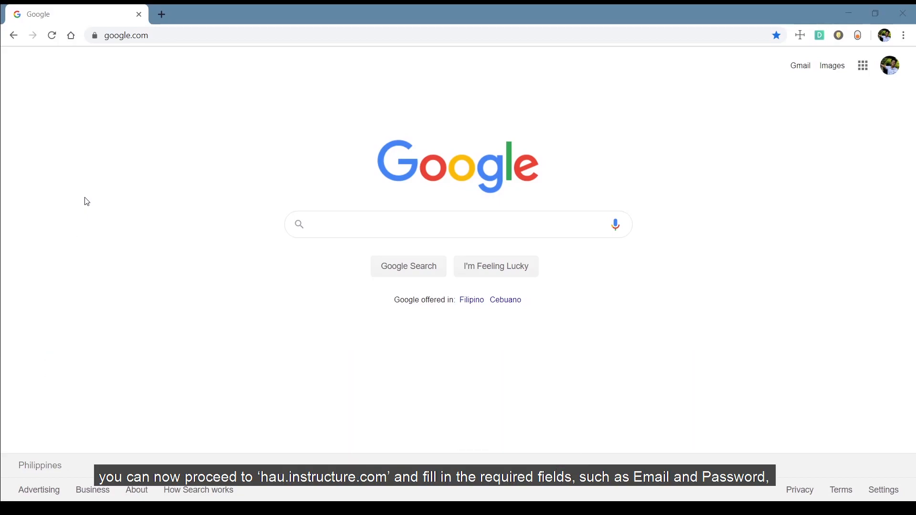
Step: Navigate the browser to hau.instructure.com to reach the Canvas login page
text(hau.in)
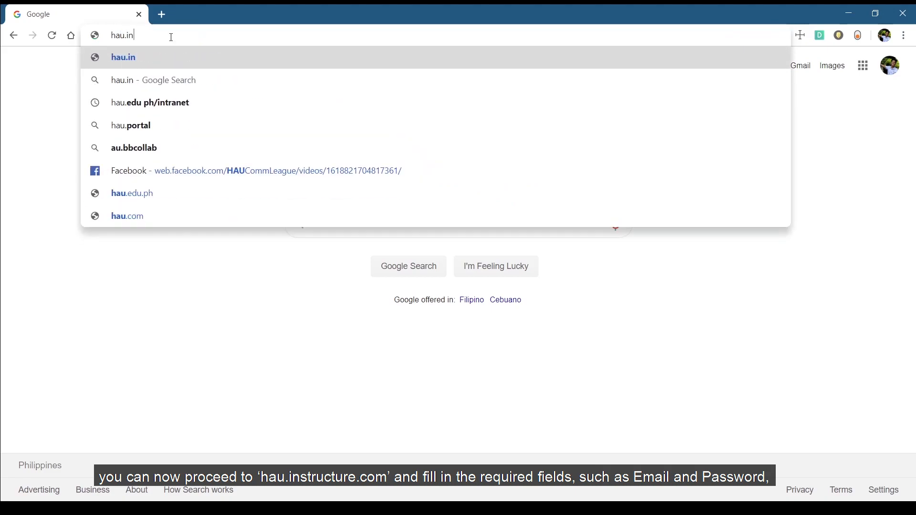
text(hau.instructure.com)
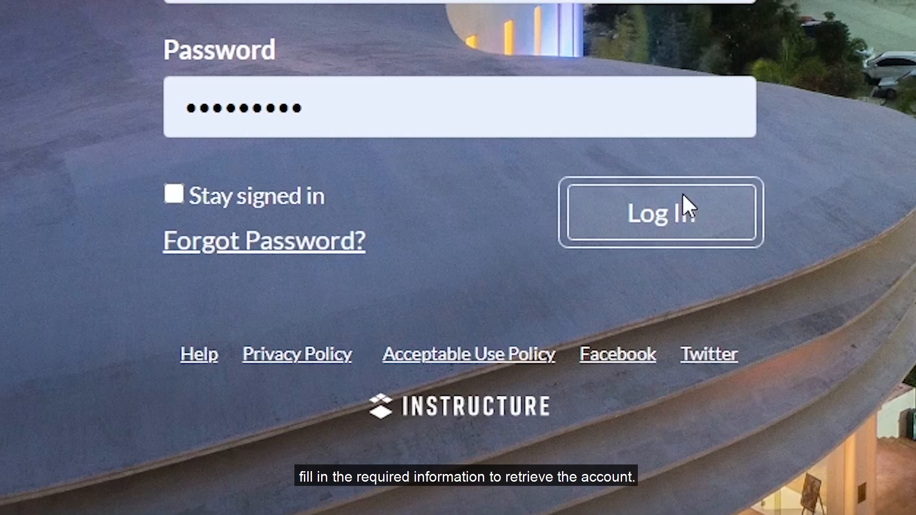
Step: Log in with the entered credentials and open the Account tray from the global navigation
click(660, 212)
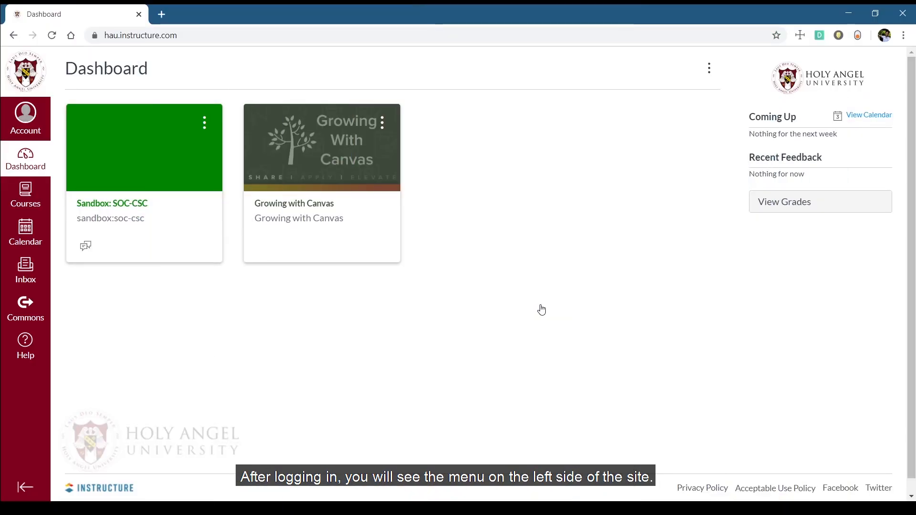
mouse_move(545, 308)
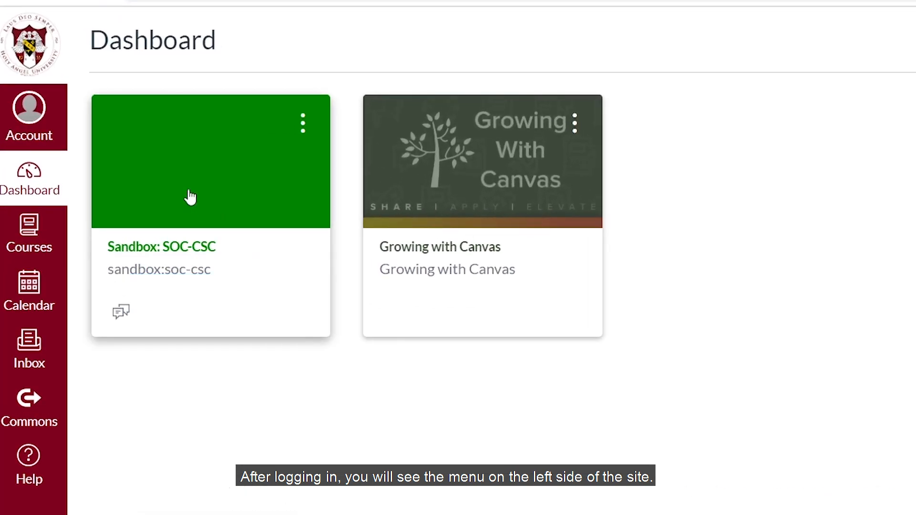
click(28, 117)
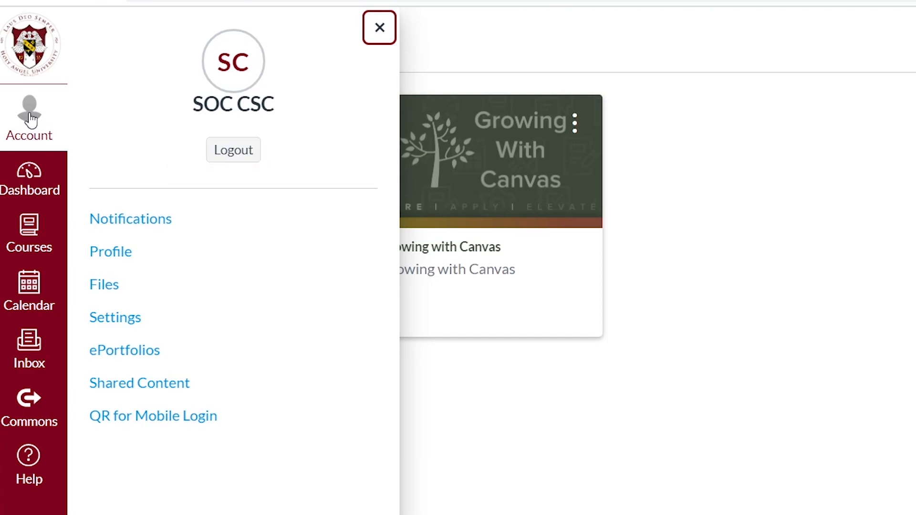
Step: Close the Account tray to return to the dashboard with its two course cards
click(379, 28)
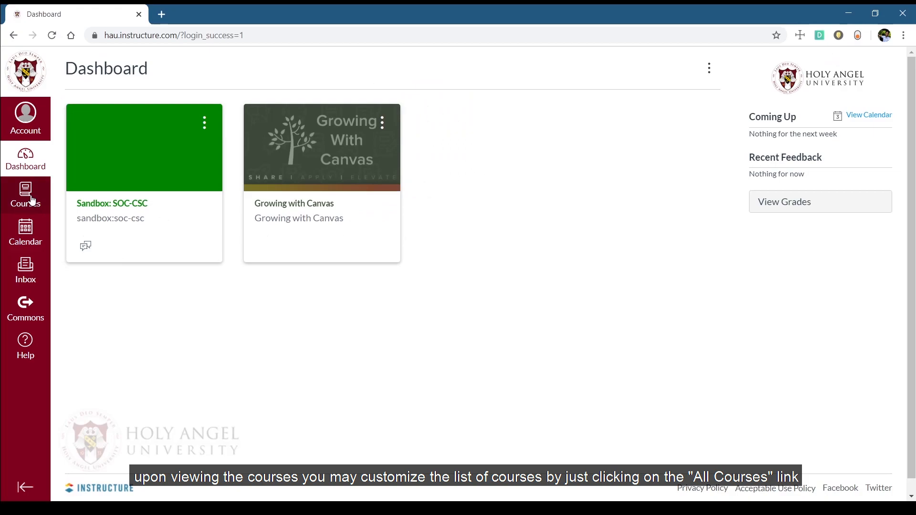
Step: Go from Courses to All Courses and open the Sandbox: SOC-CSC course
click(25, 196)
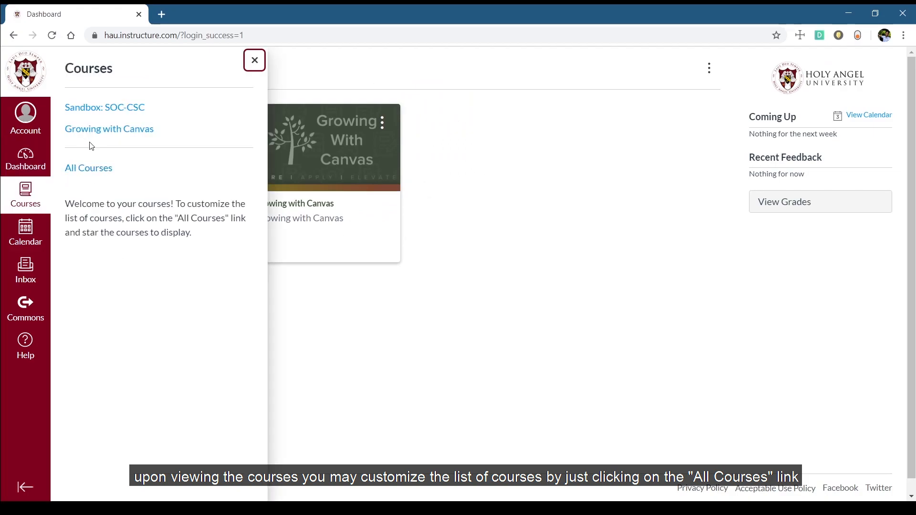
click(88, 168)
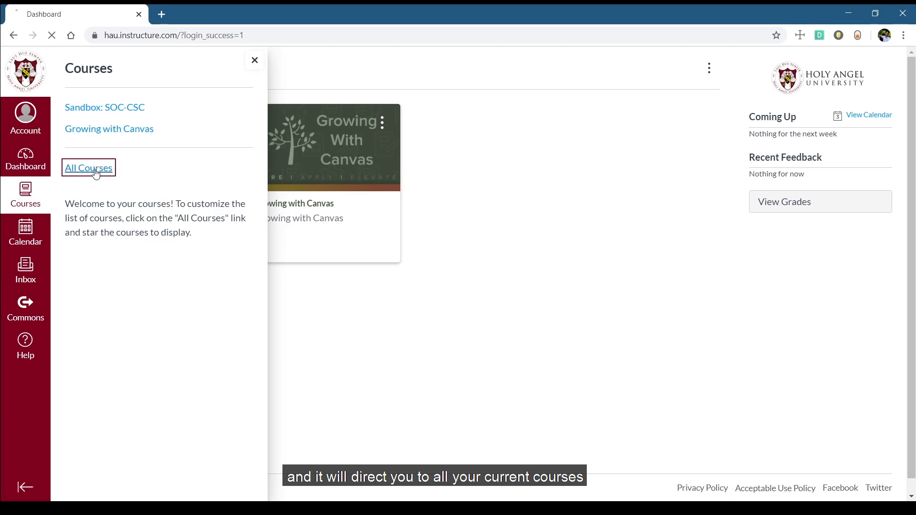
click(87, 168)
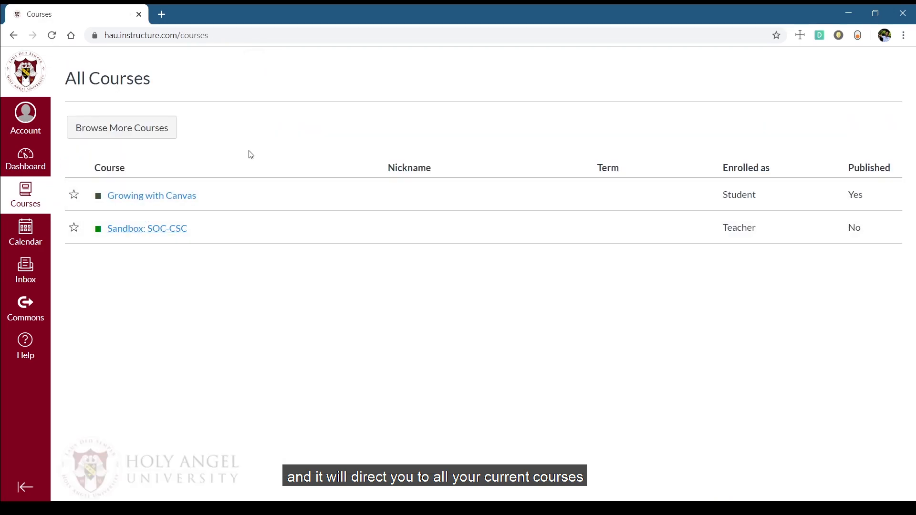
click(151, 194)
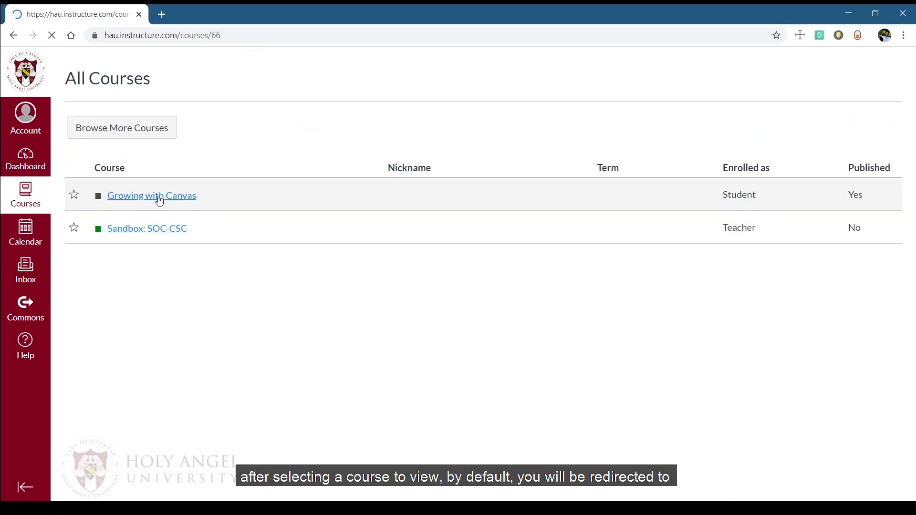
click(152, 196)
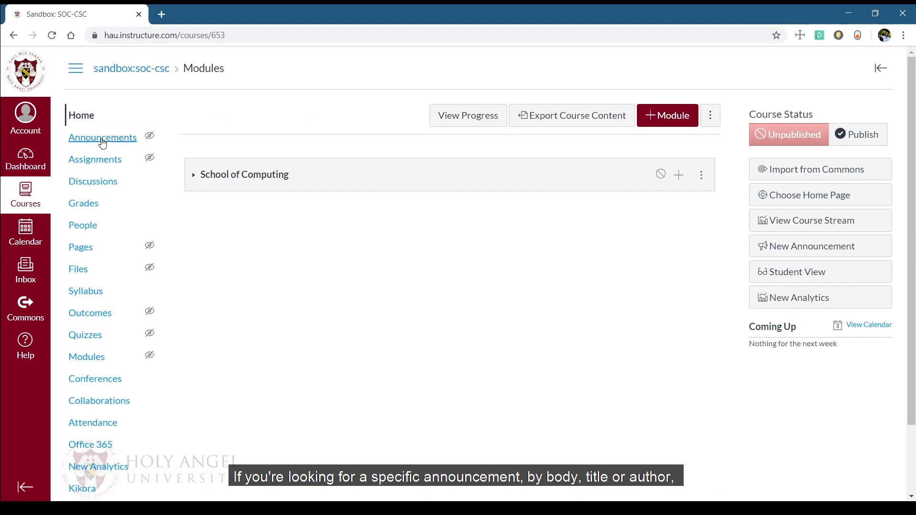
Step: Visit the course Announcements with its search box, then the Assignments page
click(103, 137)
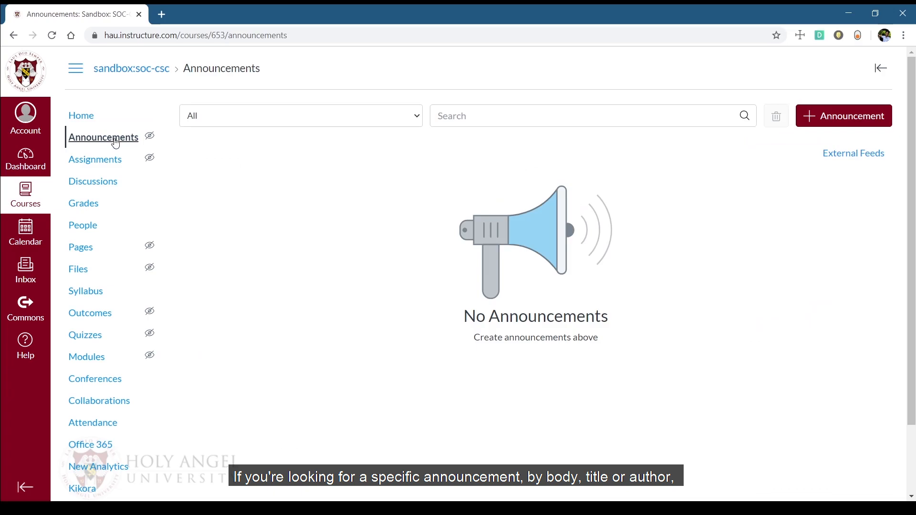
click(584, 116)
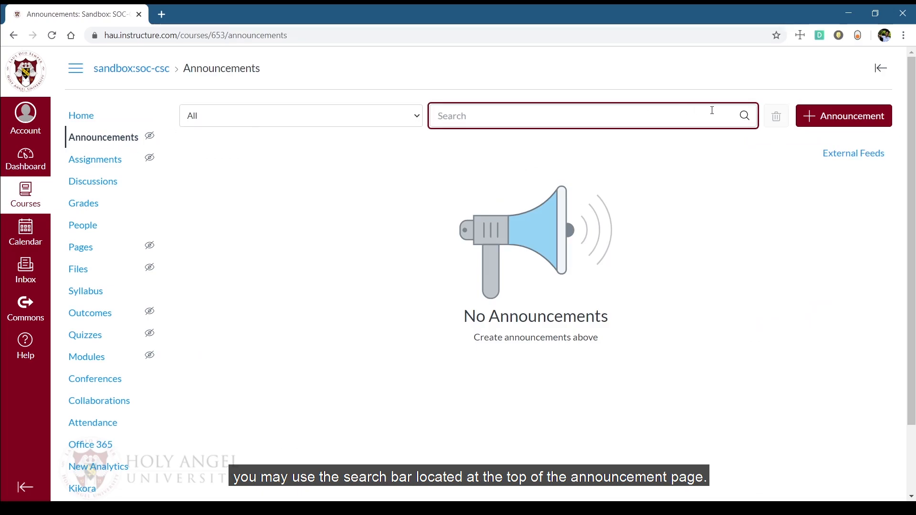
mouse_move(201, 190)
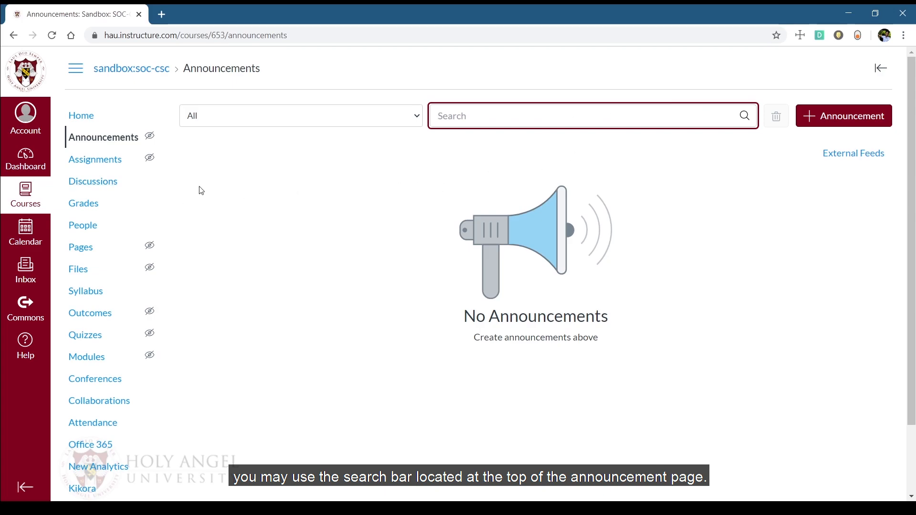
click(95, 160)
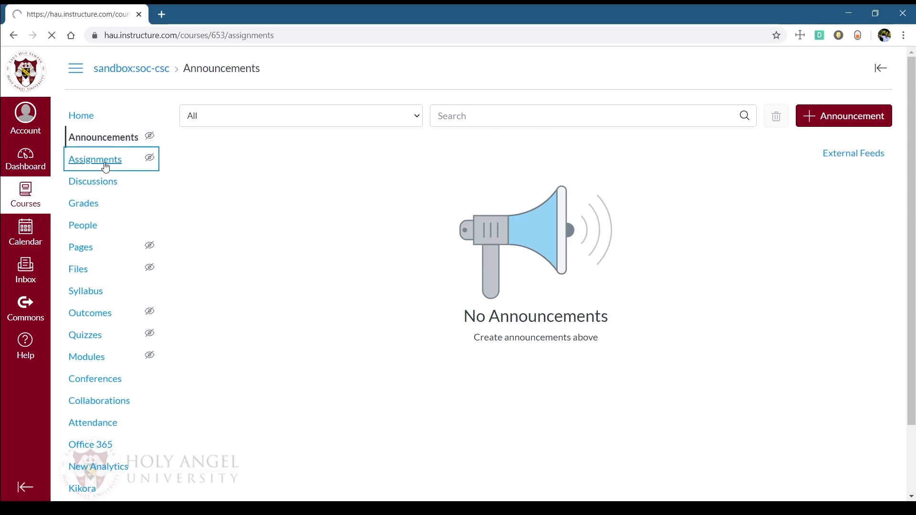
click(94, 159)
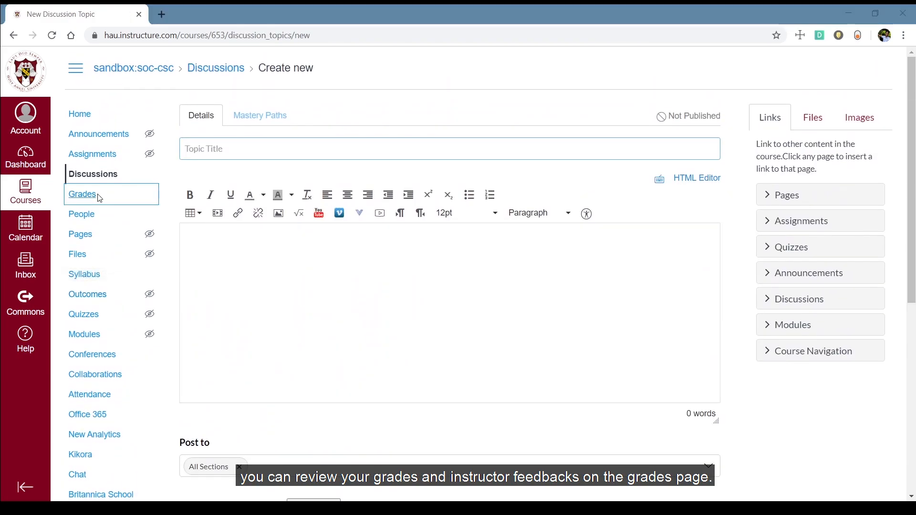
Step: Visit the course Grades page and dismiss its introduction panel
click(82, 193)
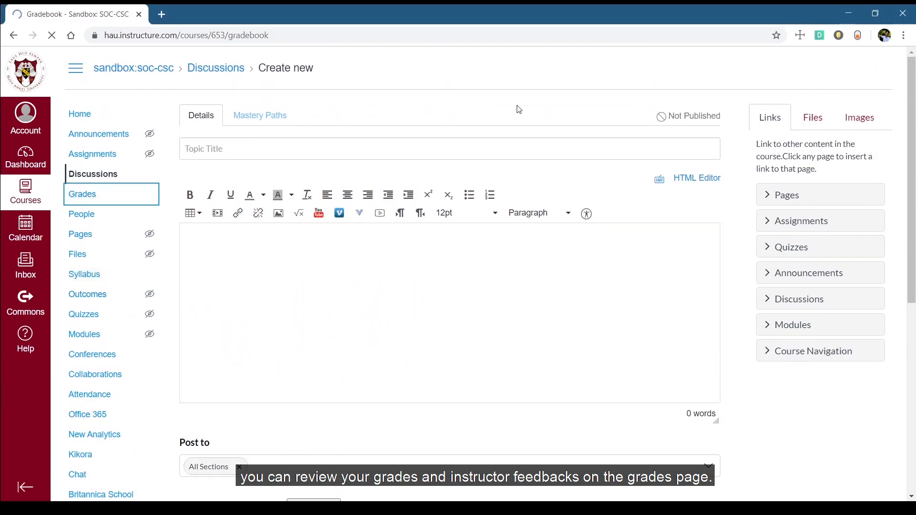
click(82, 194)
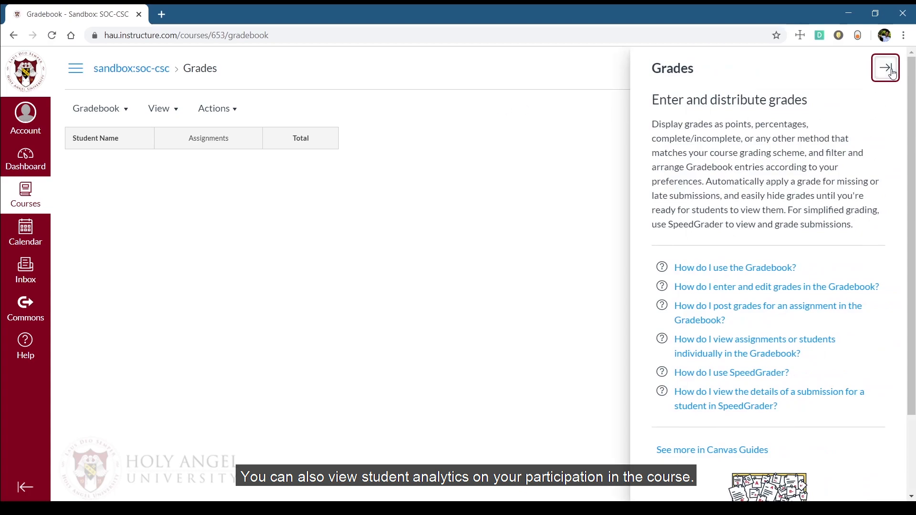
click(885, 67)
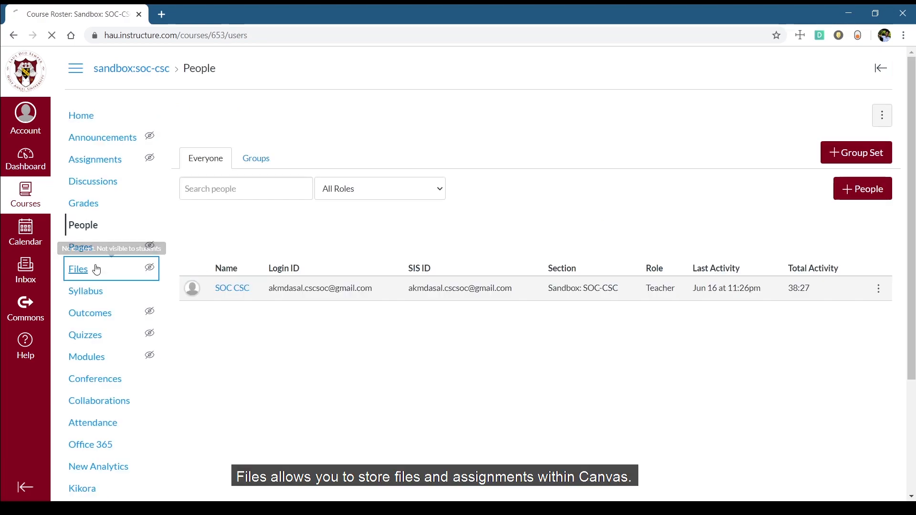
Step: Visit the course Files area and dismiss its introduction panel
click(78, 269)
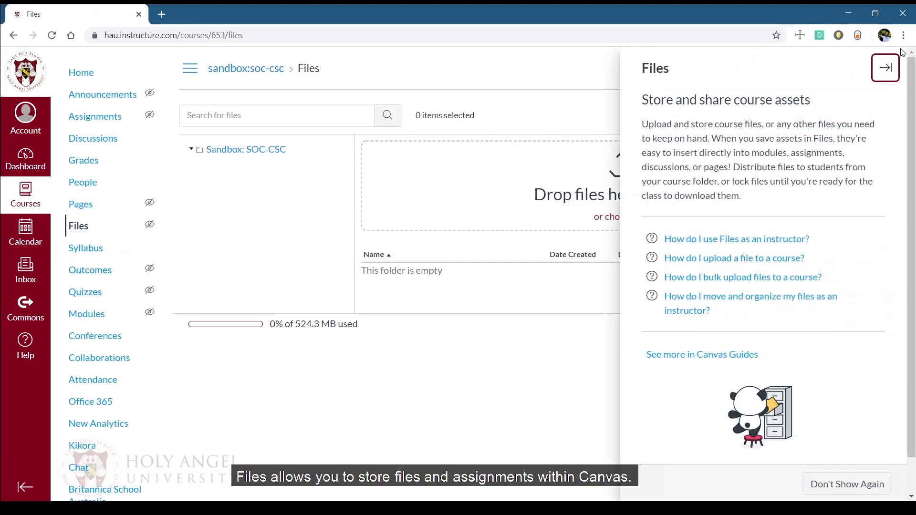
click(884, 66)
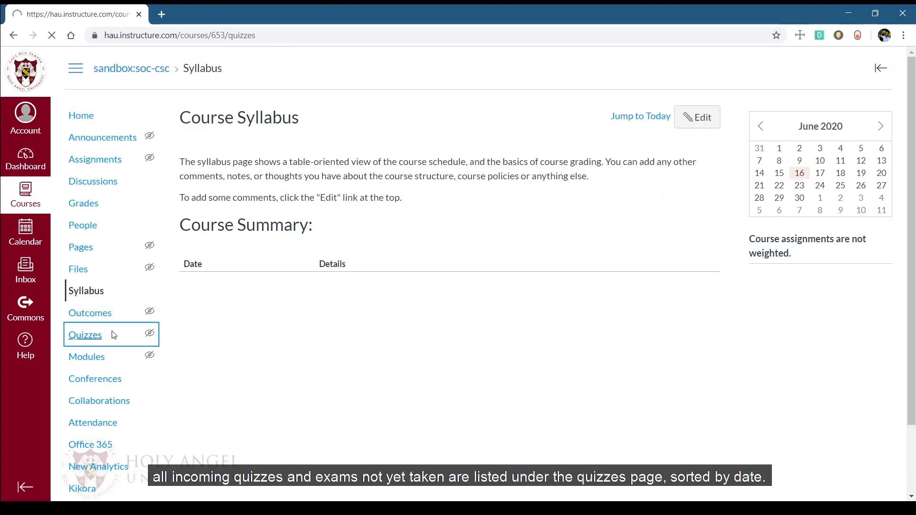
Step: Visit the empty Quizzes page, dismiss its intro panel, and return to Modules
click(85, 335)
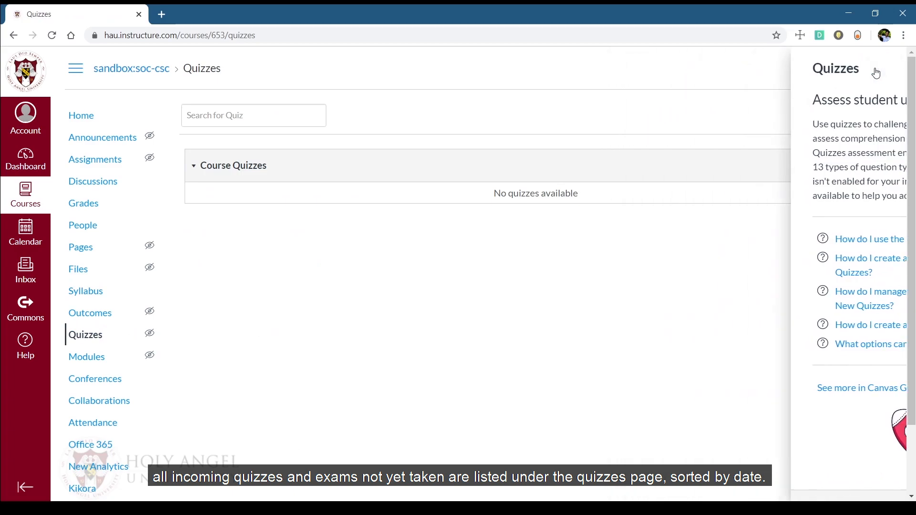
click(879, 68)
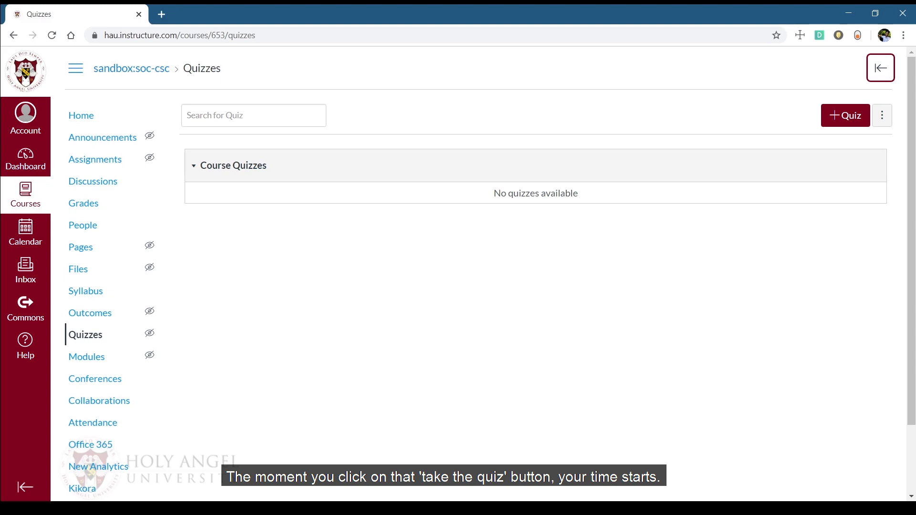
click(87, 355)
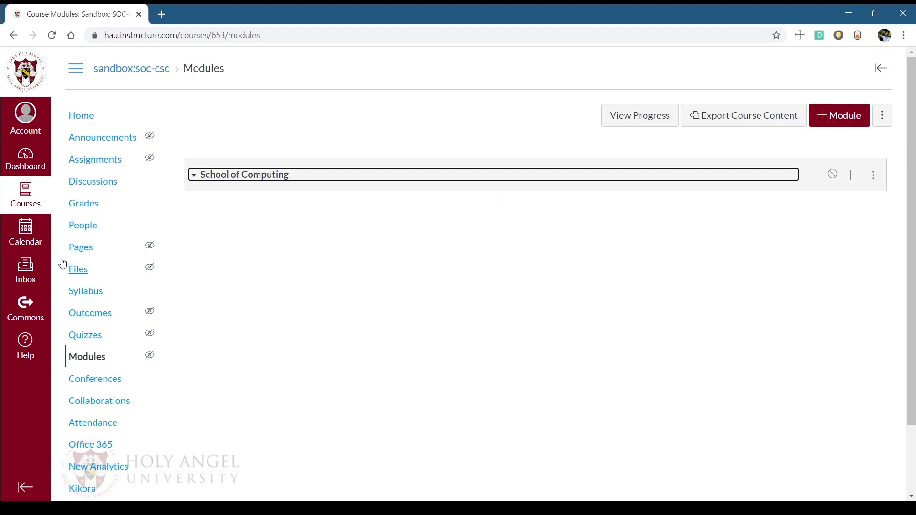
Step: View the June 2020 calendar, start a new event's title, and close the form unsaved
click(25, 232)
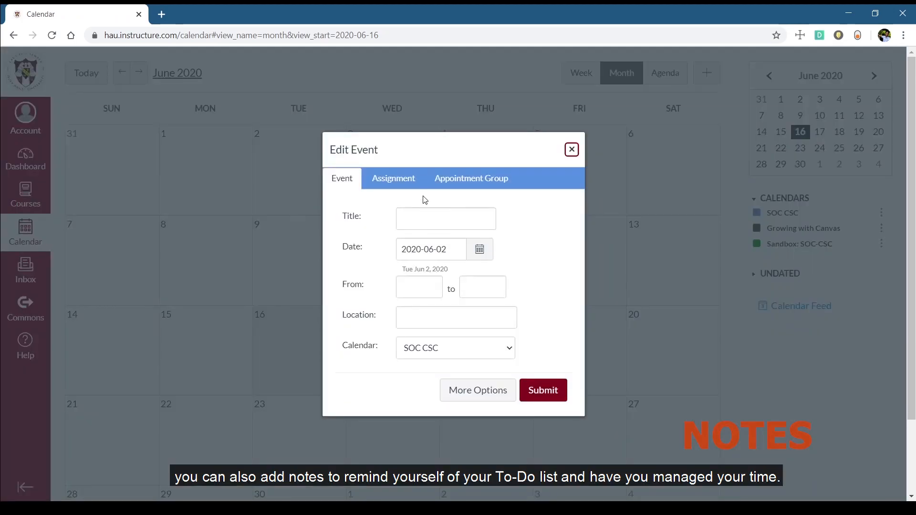
click(446, 218)
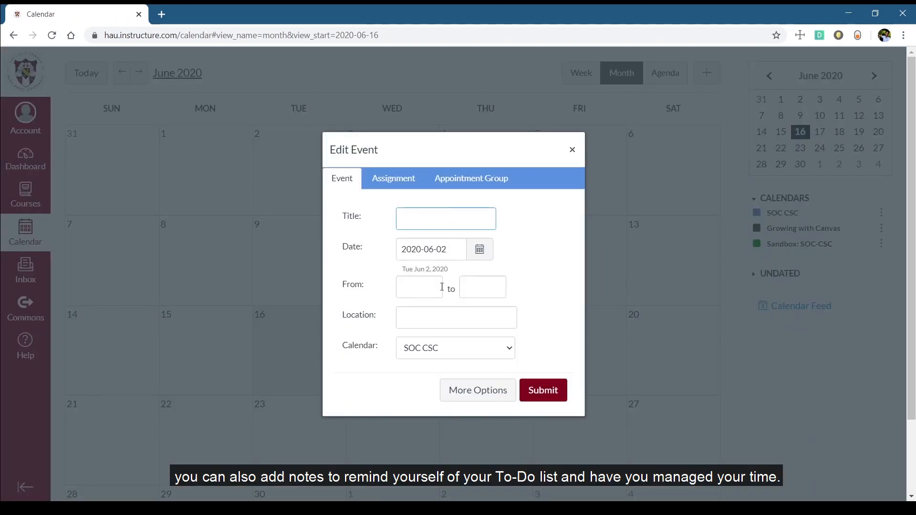
click(477, 389)
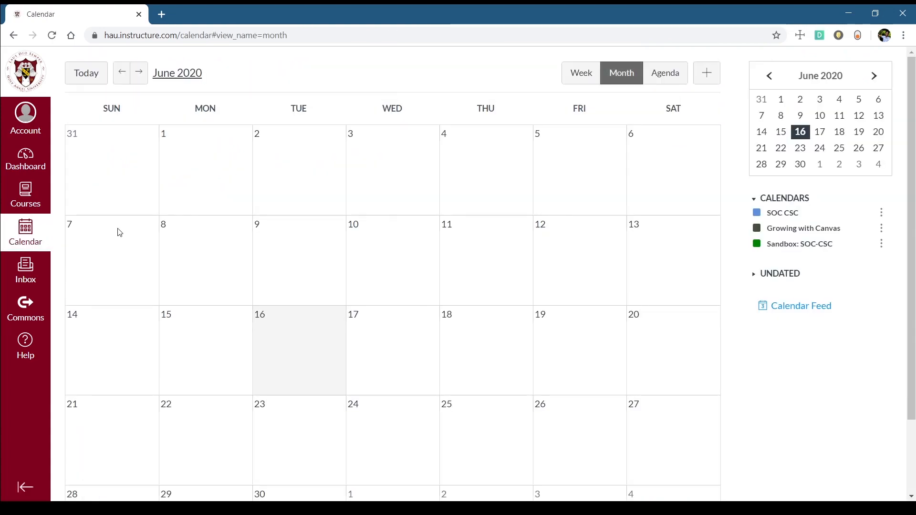
Step: View the Inbox with its All Courses filter, then open the Help panel
click(25, 270)
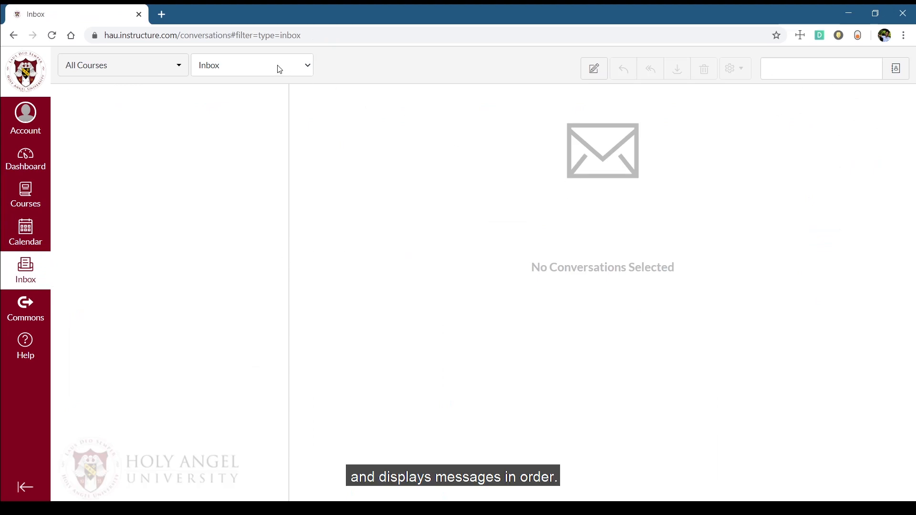
click(123, 65)
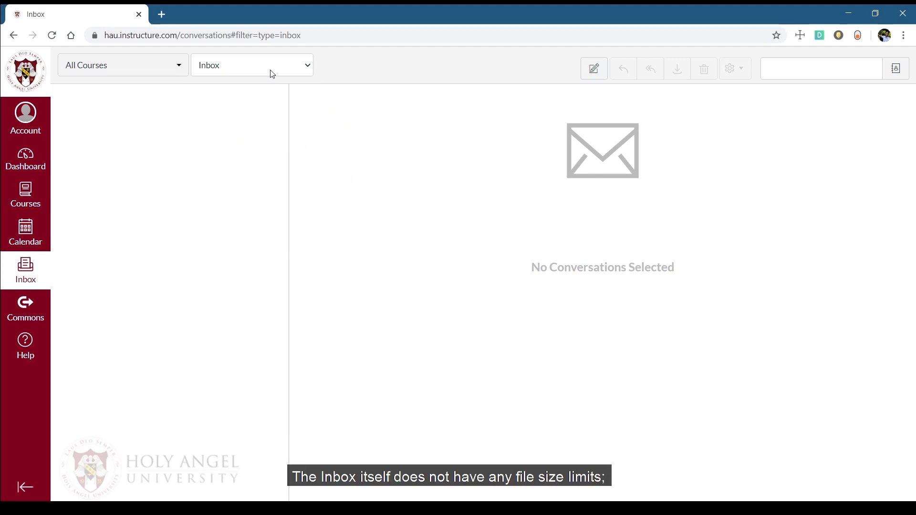
mouse_move(263, 127)
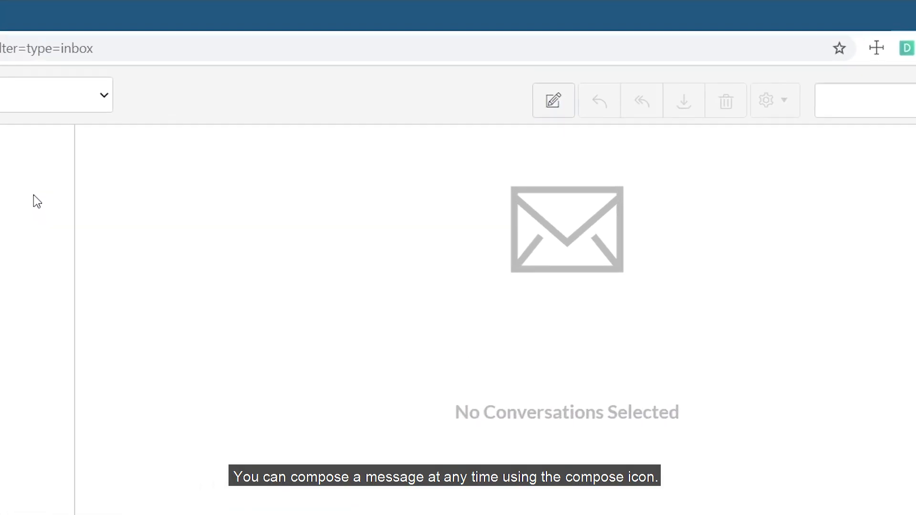
click(25, 344)
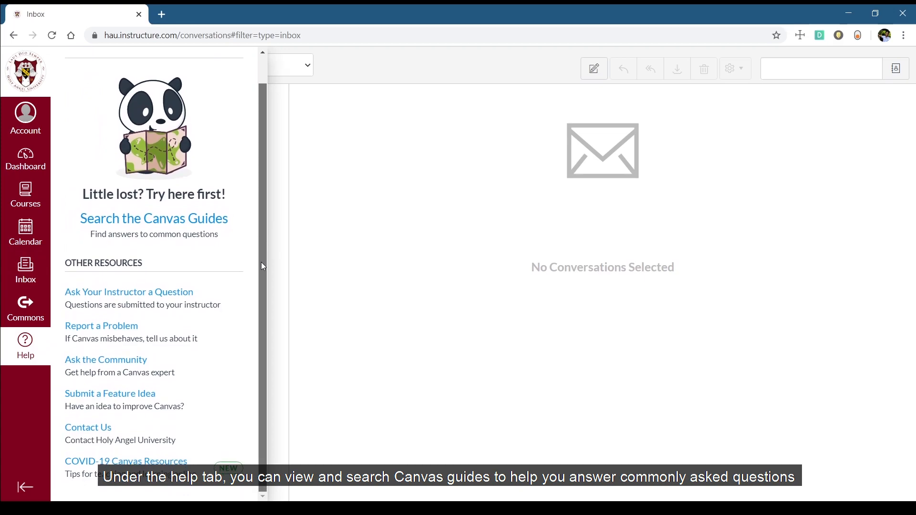
mouse_move(256, 275)
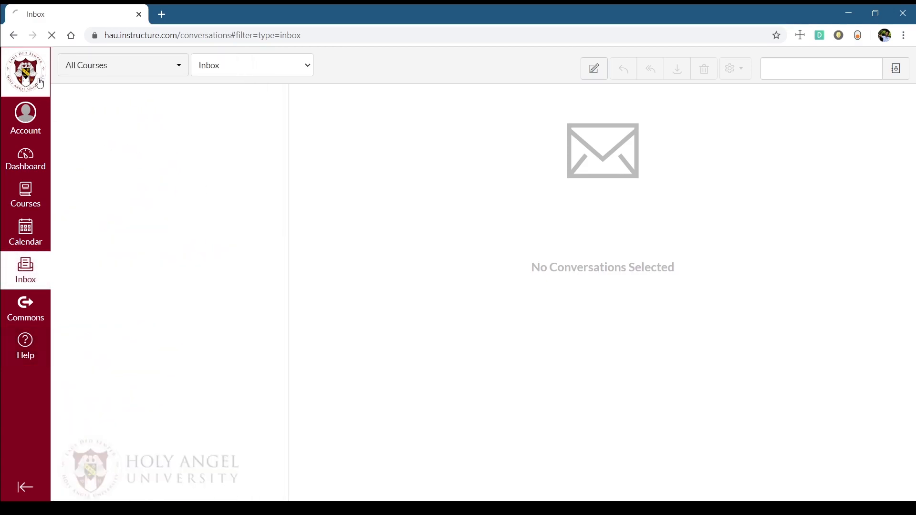
Step: Return to the Dashboard via the university logo, showing the Sandbox: SOC-CSC and Growing with Canvas cards
click(25, 160)
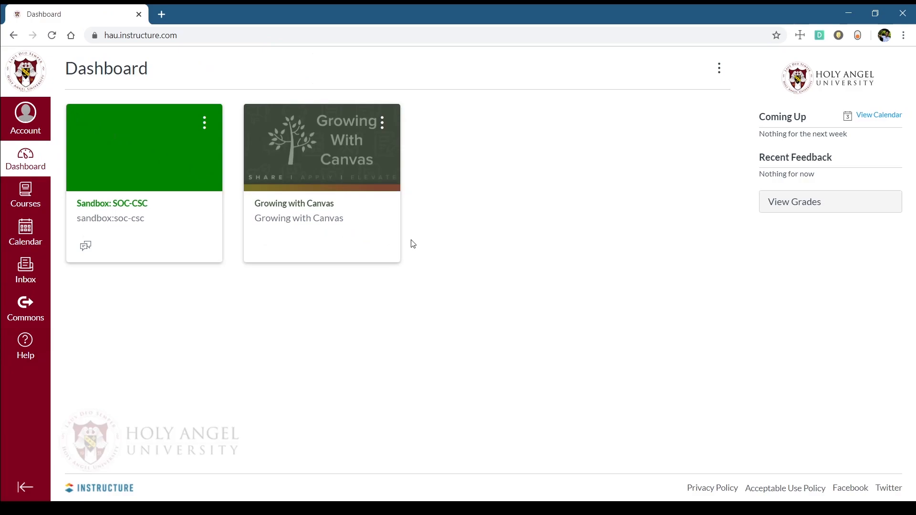